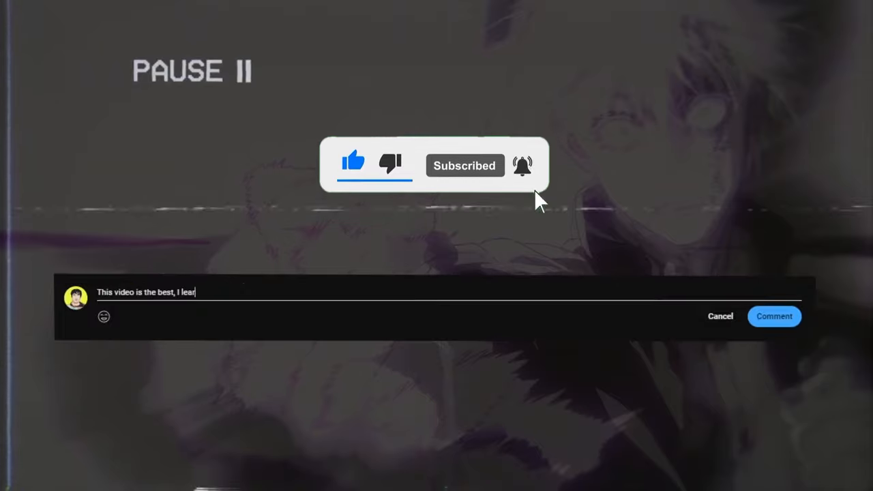
Scrub to the fight's opening frame and circle the blue debris burst in red
type("ned so much, you're so cool, I definitely didn't have to")
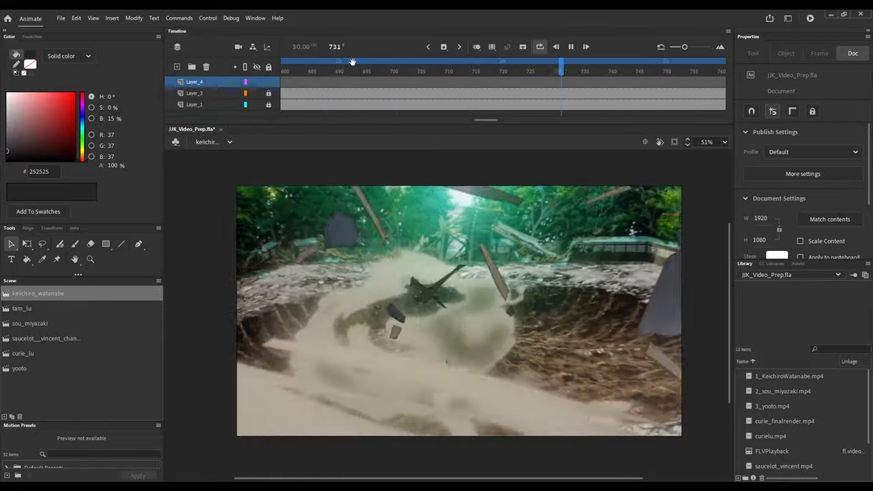
left_click_drag(561, 61, 512, 62)
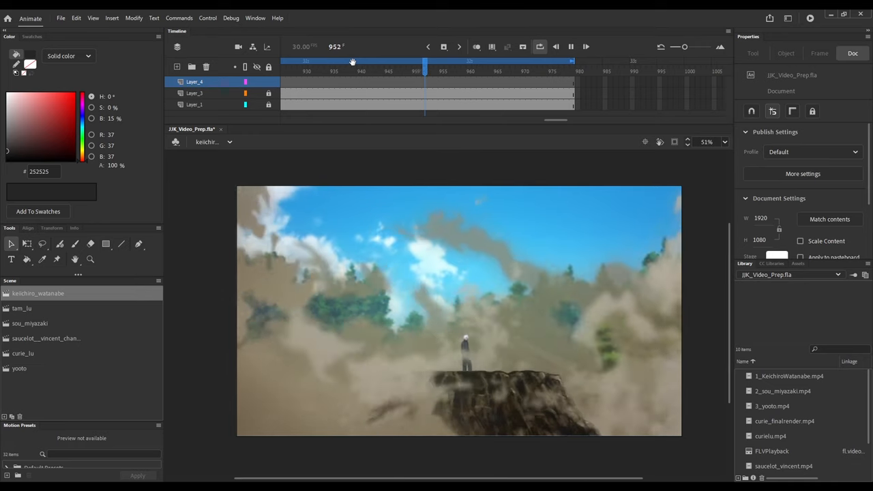
left_click(60, 242)
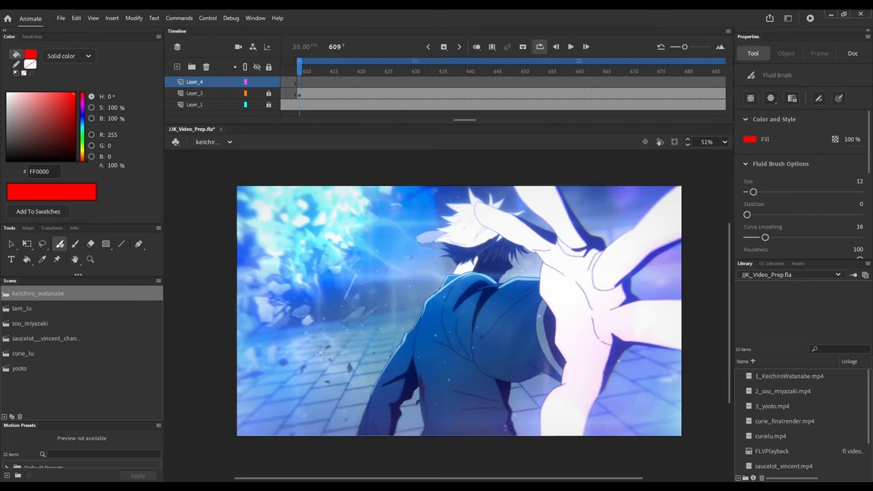
left_click_drag(326, 352, 409, 298)
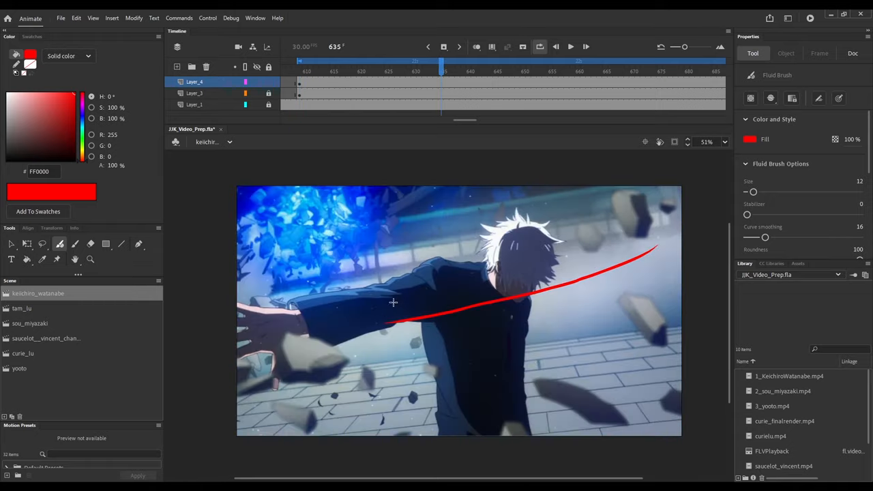
left_click_drag(442, 71, 535, 71)
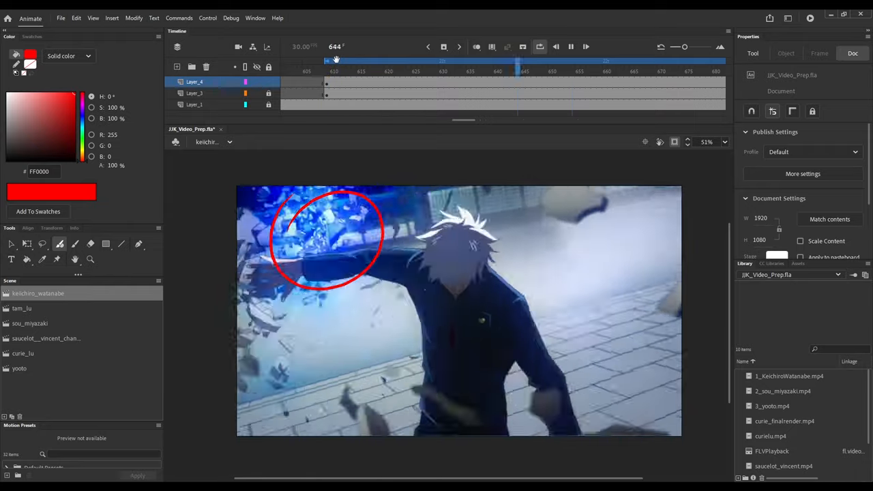
Review the shot by scrubbing back to its start and ahead through later fight frames
left_click(326, 70)
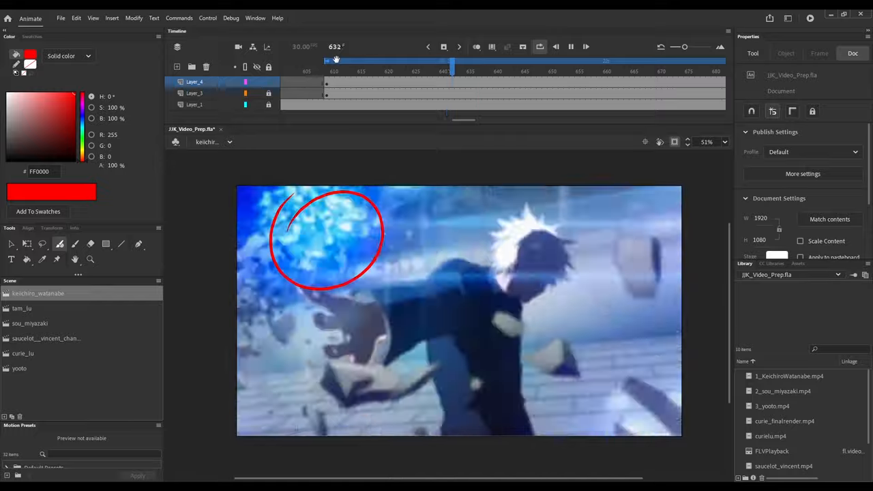
left_click_drag(451, 62, 330, 61)
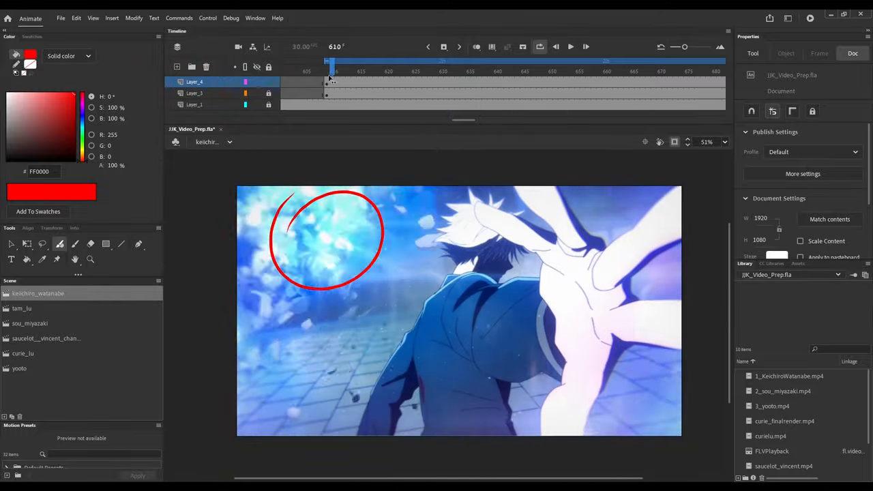
left_click(571, 46)
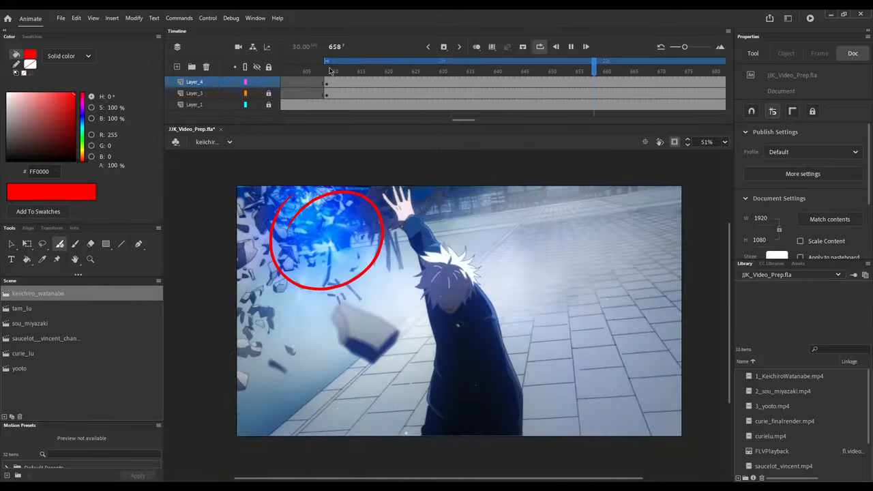
left_click_drag(594, 71, 497, 71)
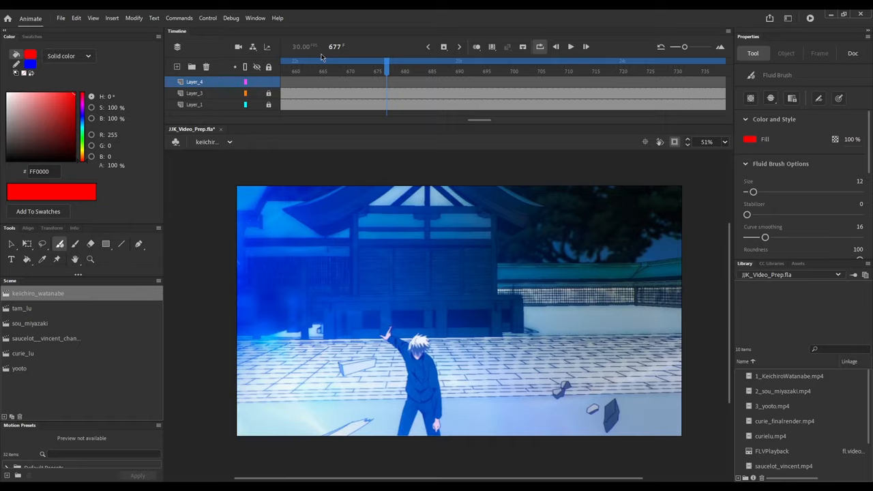
Draw a red arrow sweeping toward the upper right on frame 677, then try the Paint Bucket
left_click(571, 46)
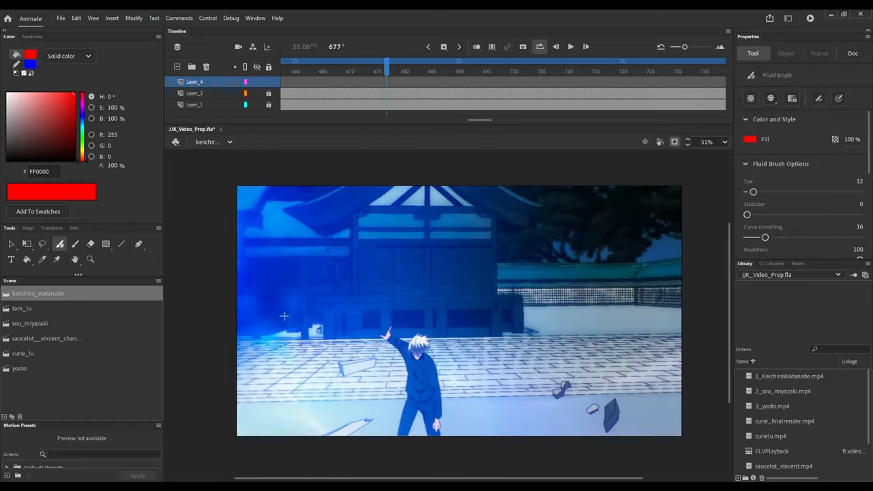
left_click_drag(262, 325, 535, 217)
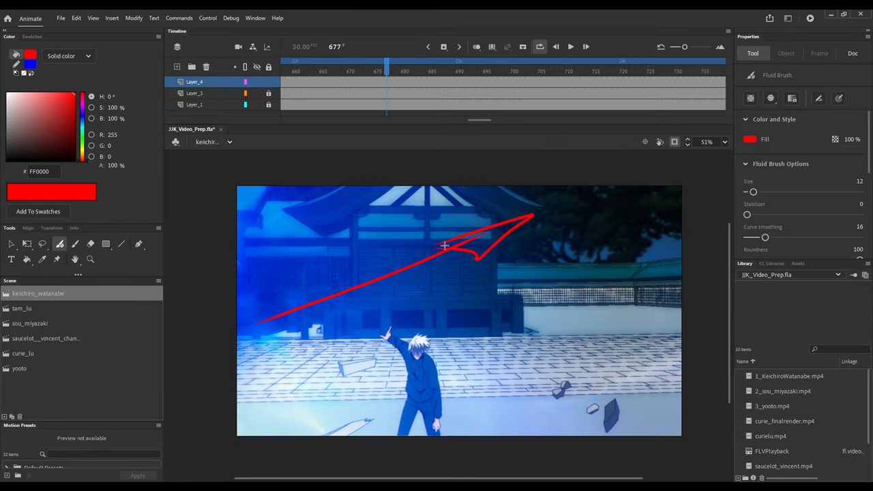
left_click(437, 71)
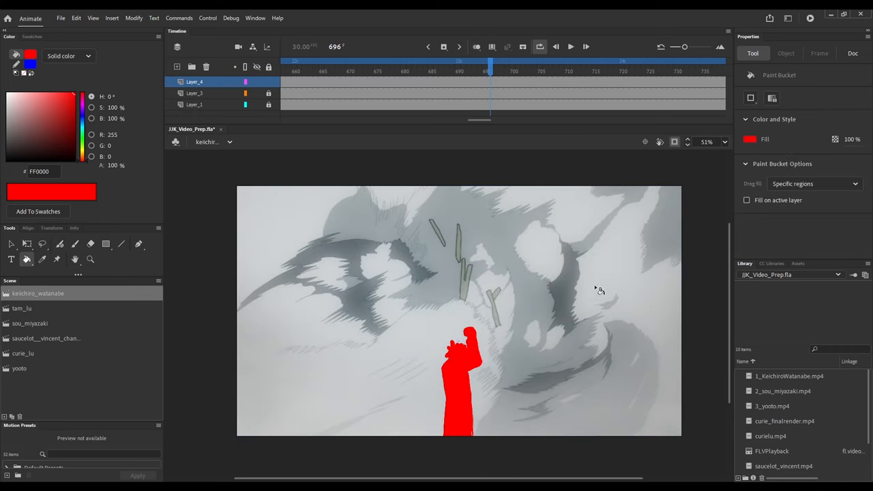
left_click(853, 53)
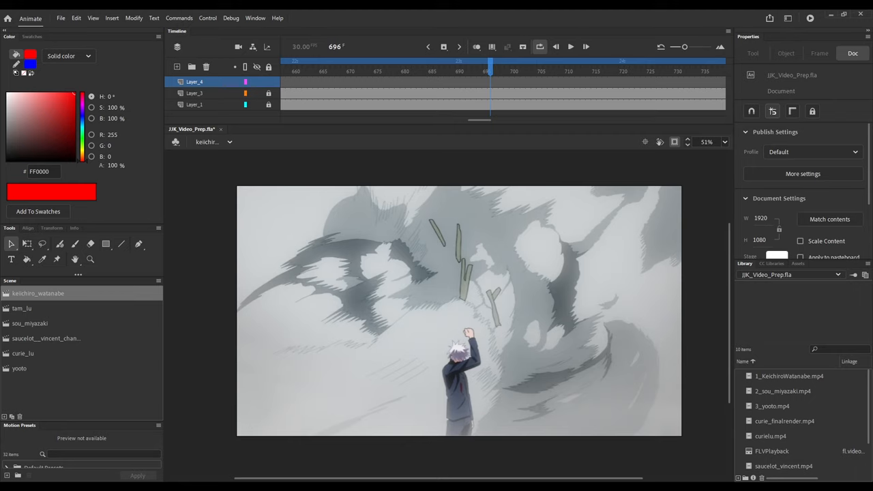
mouse_move(456, 87)
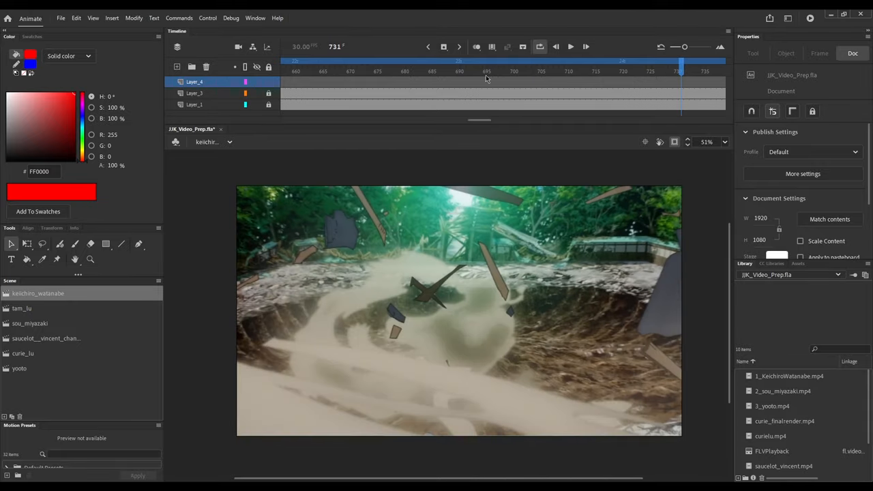
Draw curved red arrows tracing the crater shot's swirl and toggle layer visibility
left_click(60, 243)
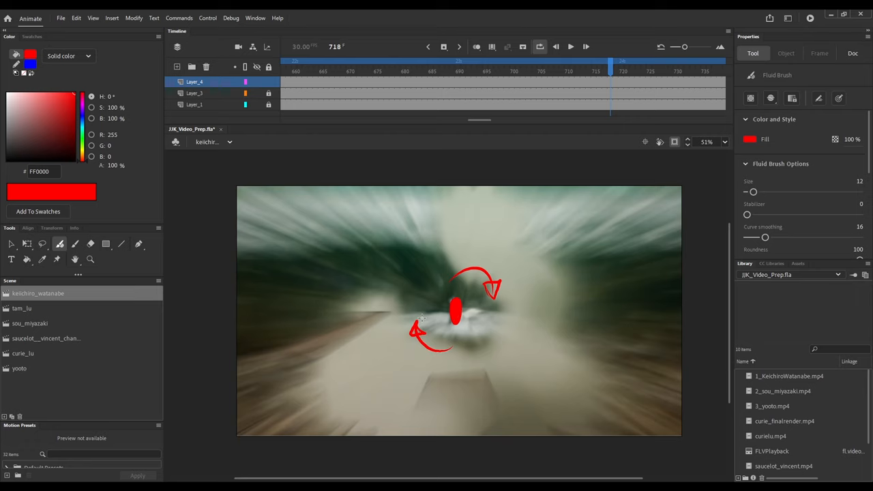
left_click(570, 47)
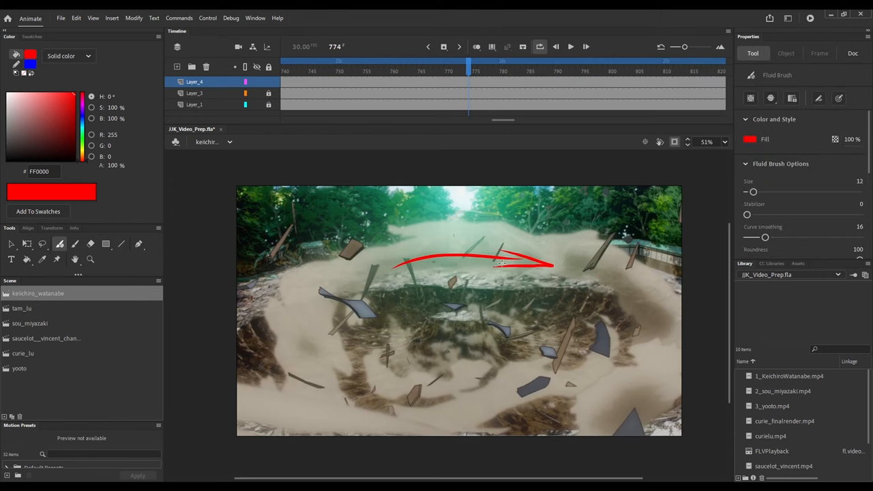
left_click_drag(385, 401, 553, 395)
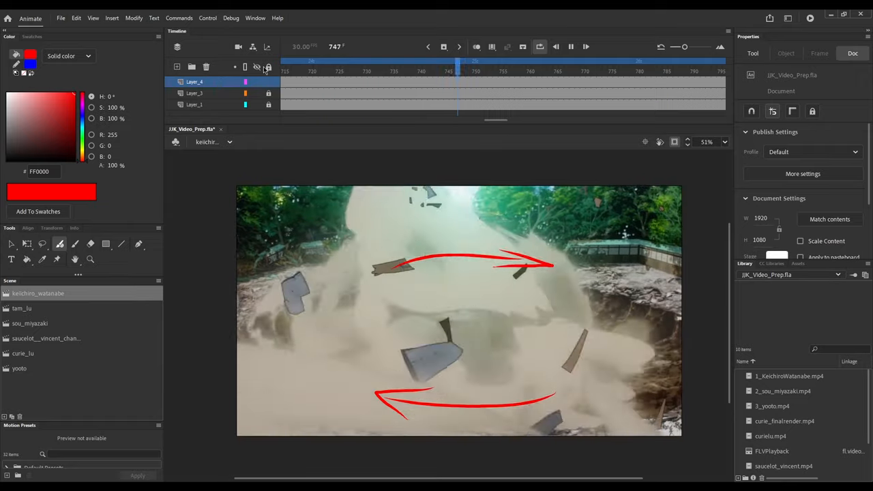
left_click(458, 307)
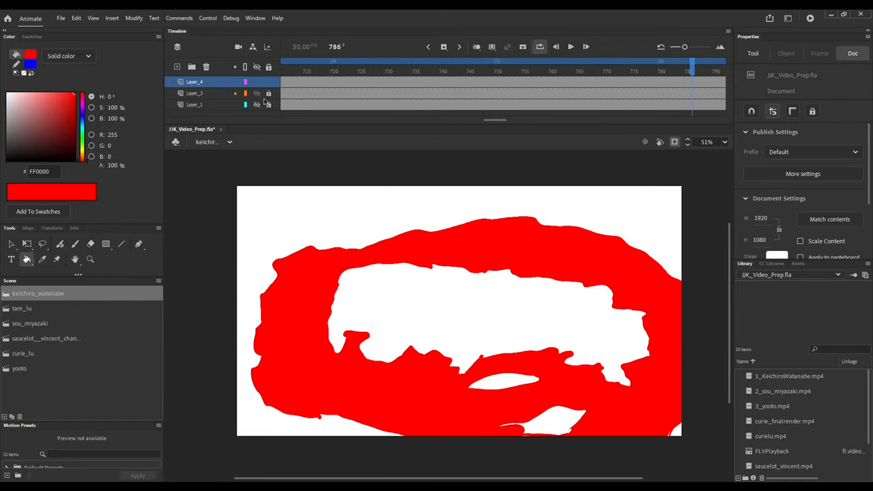
left_click(571, 47)
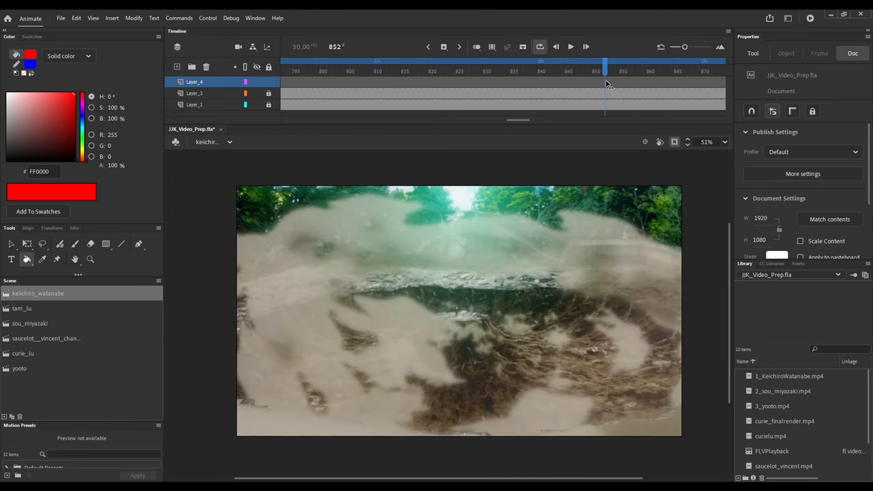
Draw two thick red curved arrows over the dust cloud's leftward and rightward swirl
left_click(570, 47)
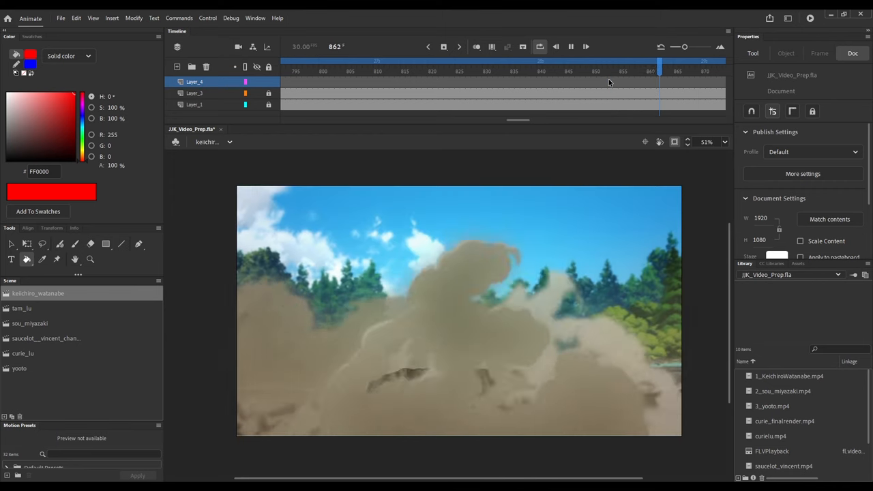
left_click_drag(311, 375, 625, 412)
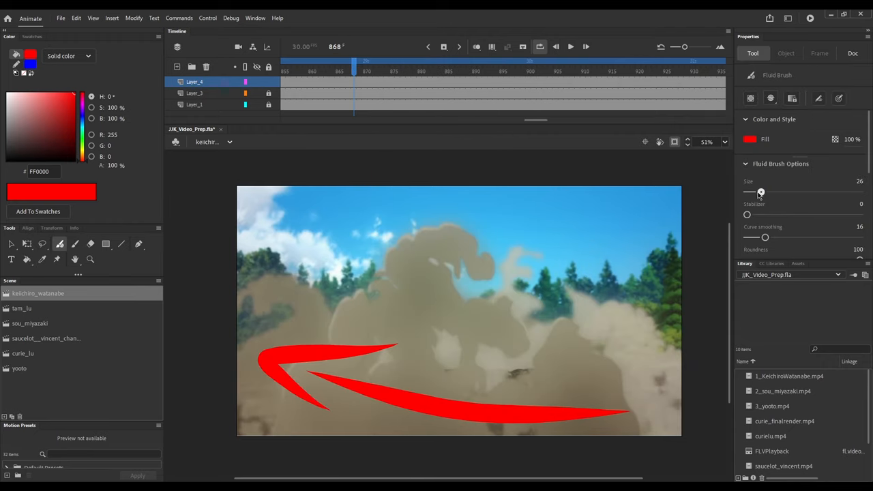
left_click_drag(423, 280, 575, 289)
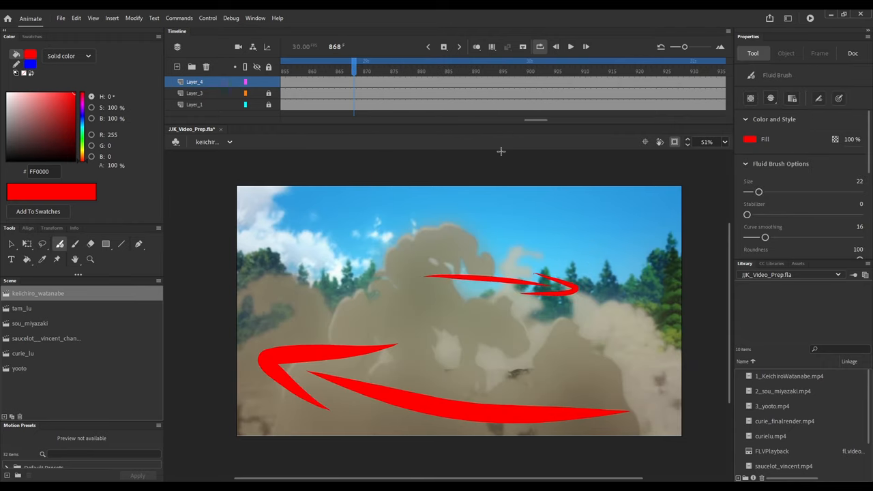
Scrub across other frames of the forest clip to review the dust annotations
left_click(853, 53)
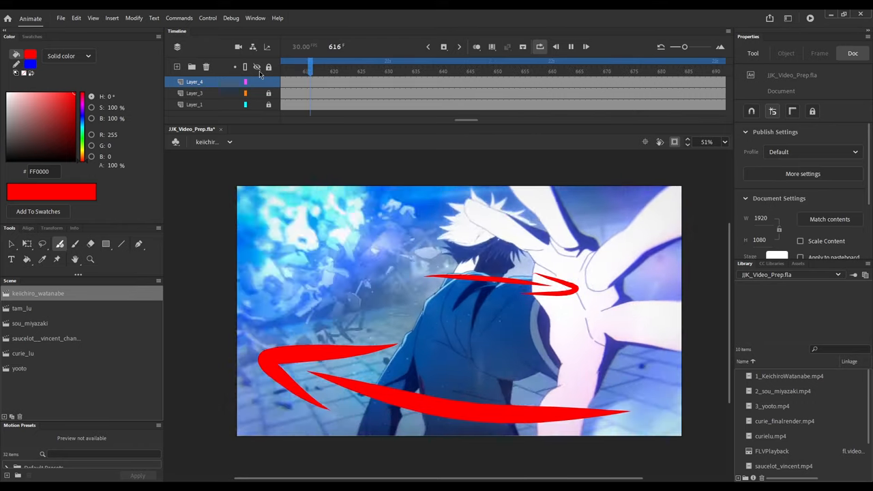
left_click_drag(311, 61, 352, 61)
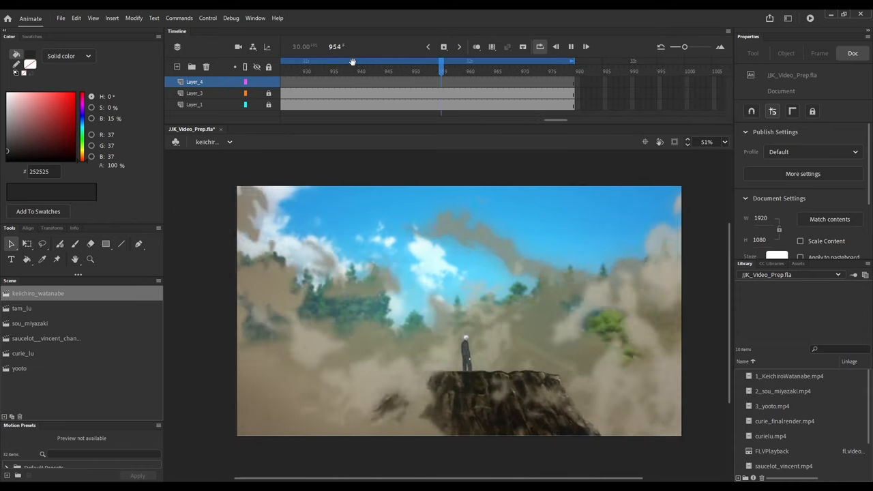
left_click_drag(442, 61, 430, 62)
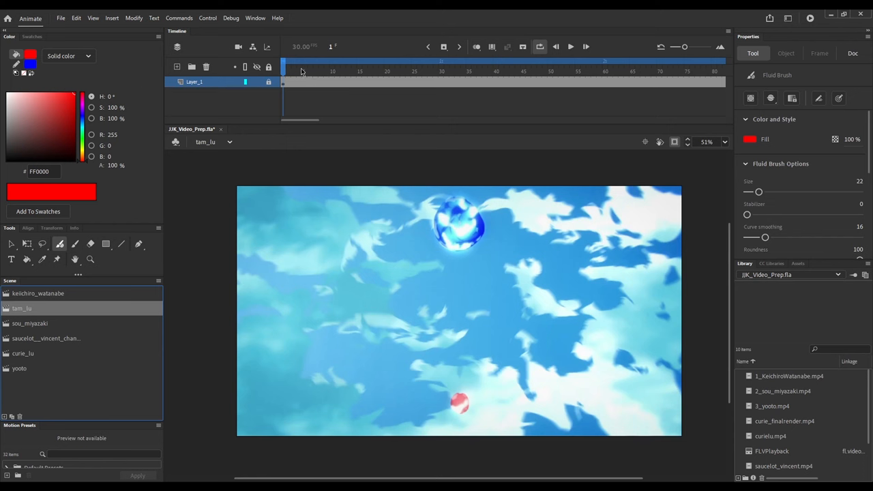
Mark the moving orb with red brush arrows, then play and scrub through the rest of the clip
left_click(853, 53)
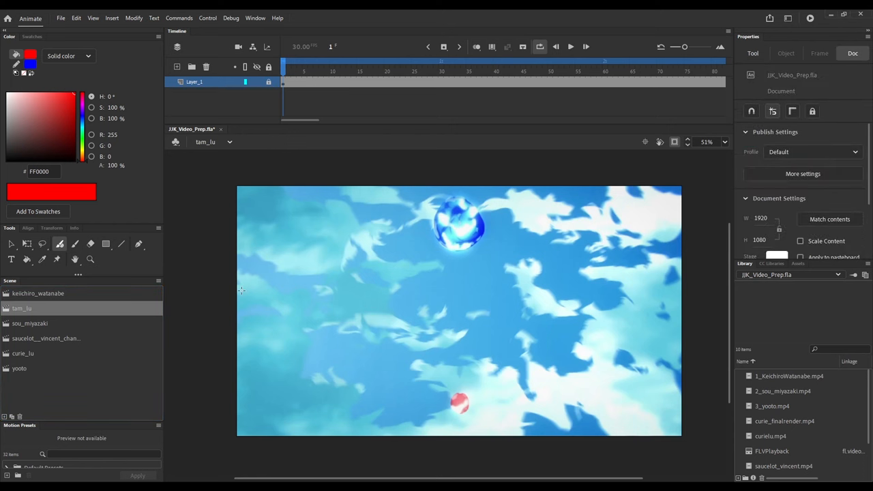
left_click(571, 46)
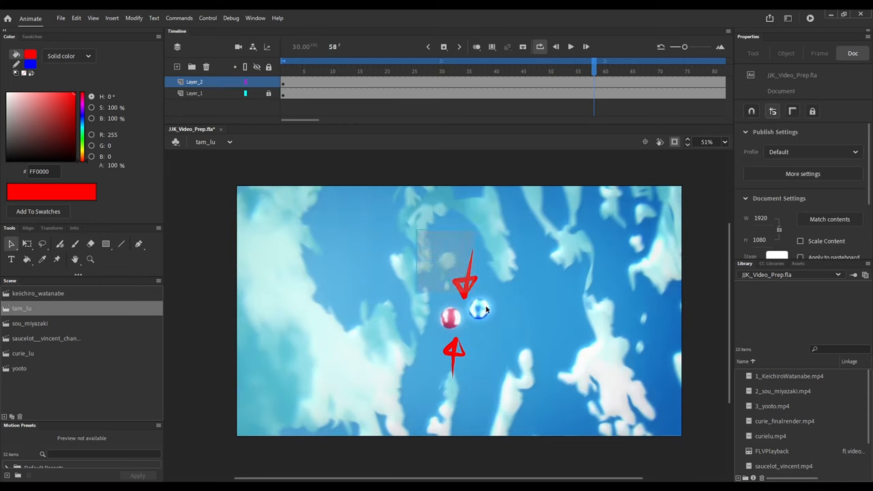
left_click(571, 46)
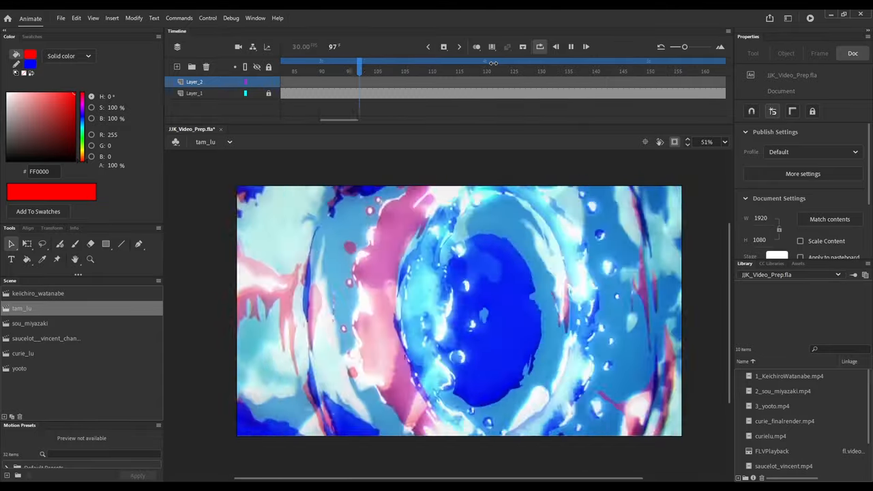
left_click_drag(361, 71, 679, 71)
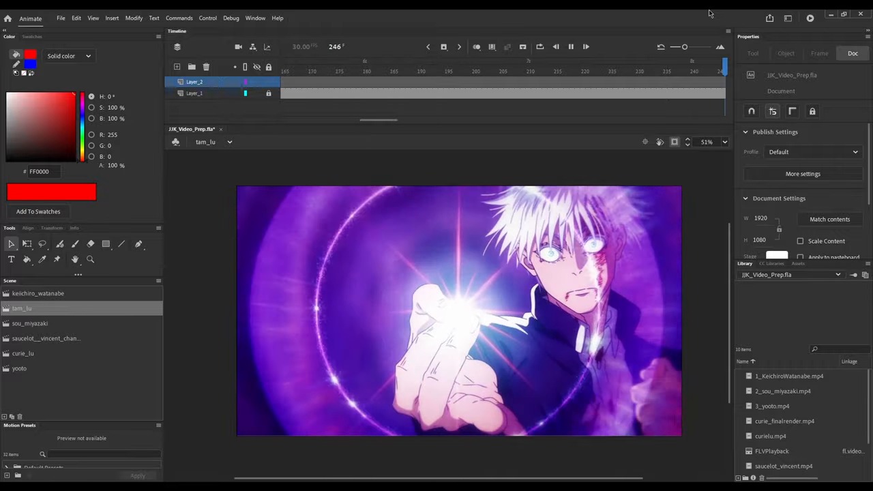
Switch to the next fight scene and paint red motion strokes over the creature on a new layer
left_click(46, 338)
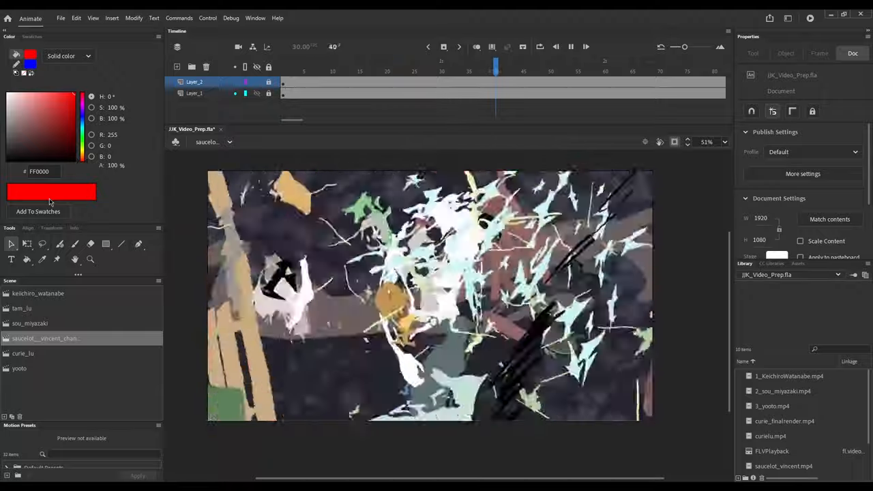
left_click(381, 65)
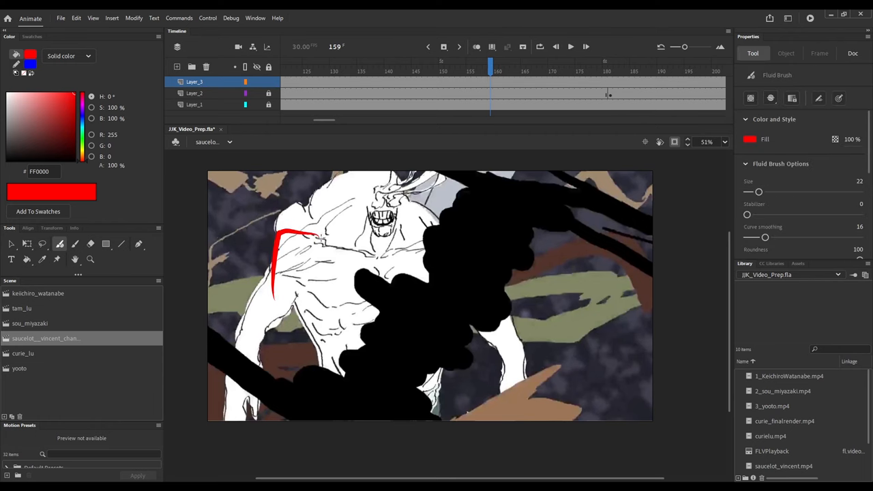
left_click_drag(321, 238, 524, 346)
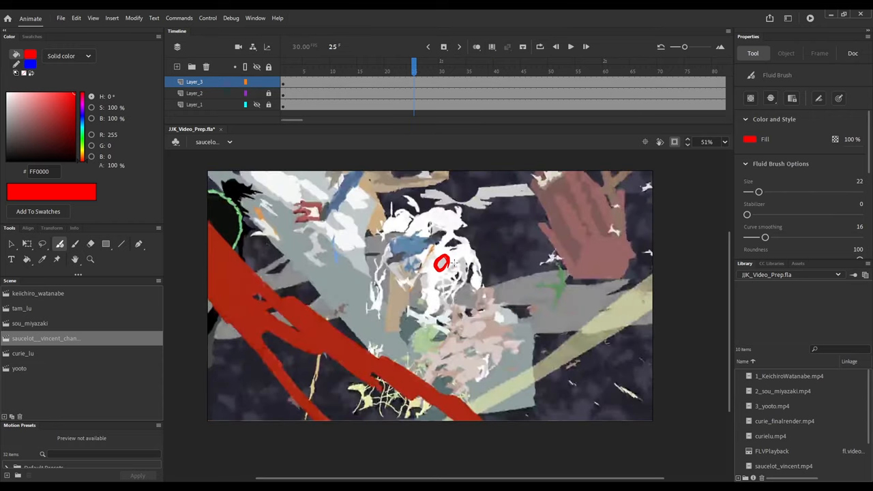
left_click_drag(447, 262, 436, 317)
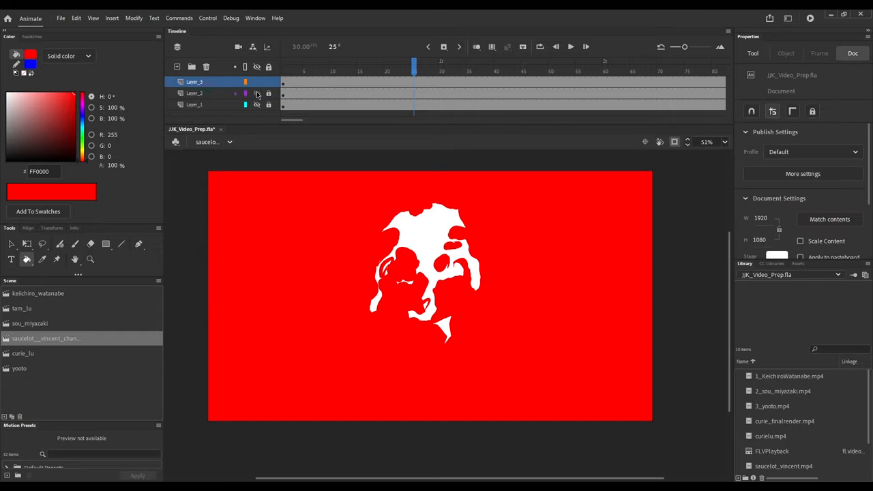
Paint a red motion stroke over the clip's opening frame on Layer_1
left_click(570, 47)
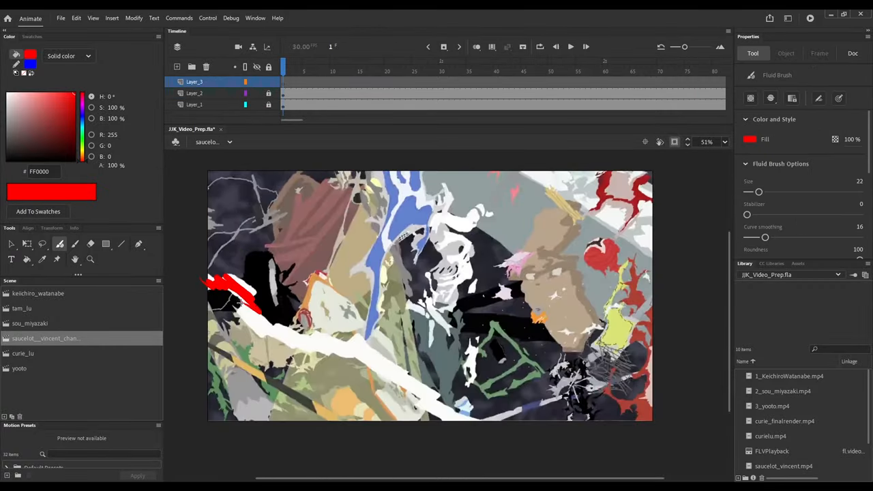
left_click_drag(225, 287, 464, 416)
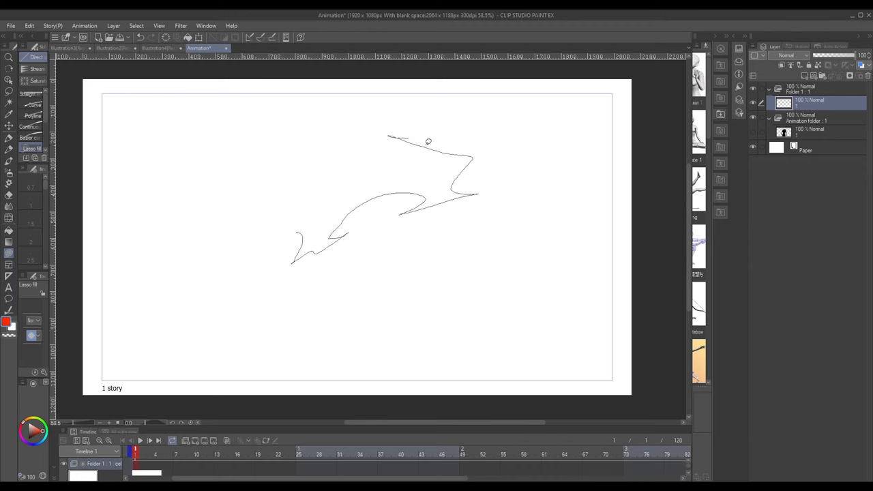
Fill the sketched sweeping effect shape with solid red-orange
left_click(358, 207)
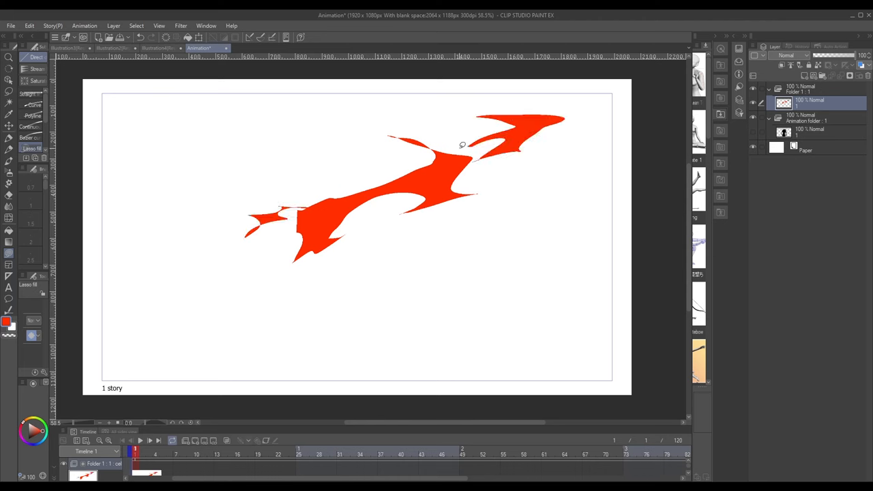
left_click_drag(485, 218, 202, 358)
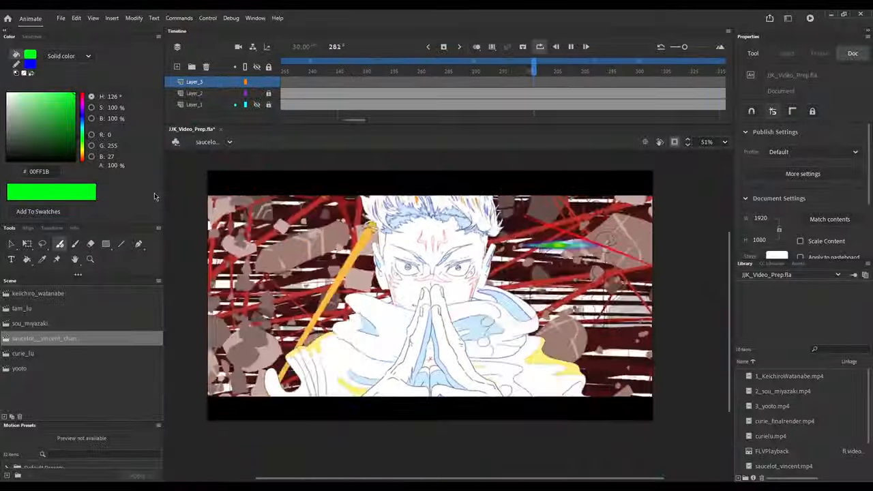
Paint a colored motion mark across the praying-hands shot
left_click_drag(534, 71, 420, 71)
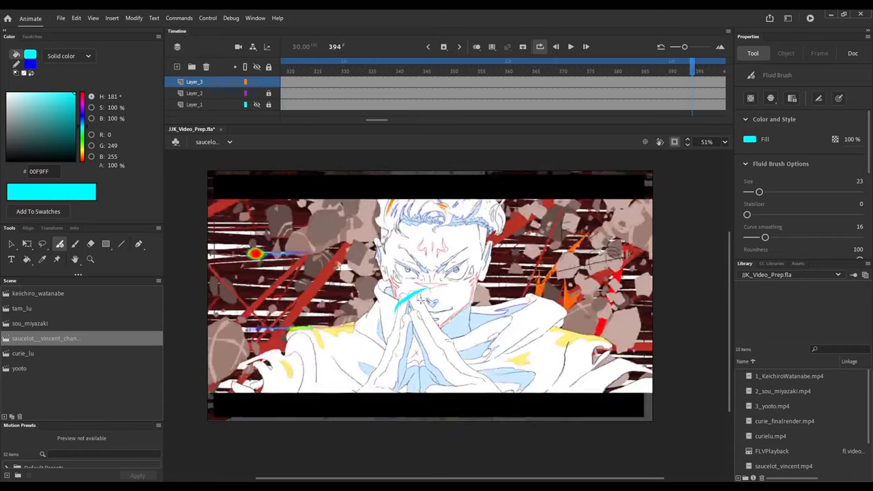
Draw a large cyan arrow sweeping across the clasped hands and check it on nearby frames
left_click_drag(416, 300, 586, 273)
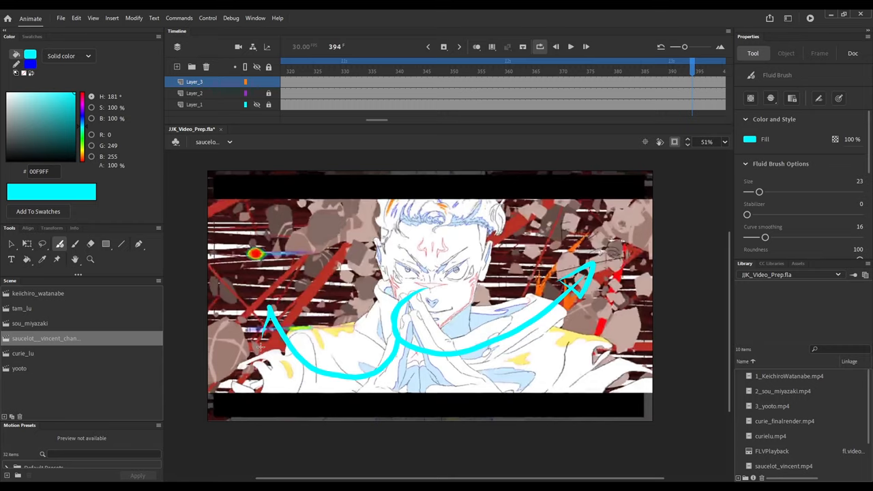
left_click(571, 47)
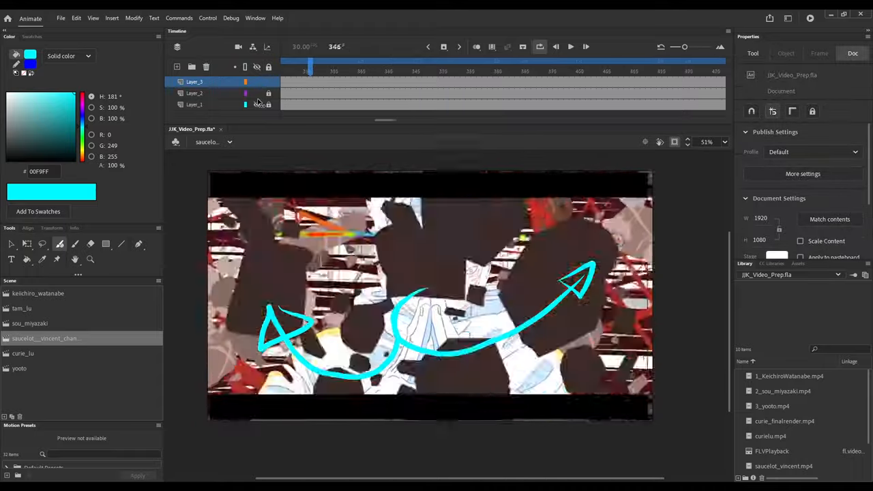
left_click(570, 46)
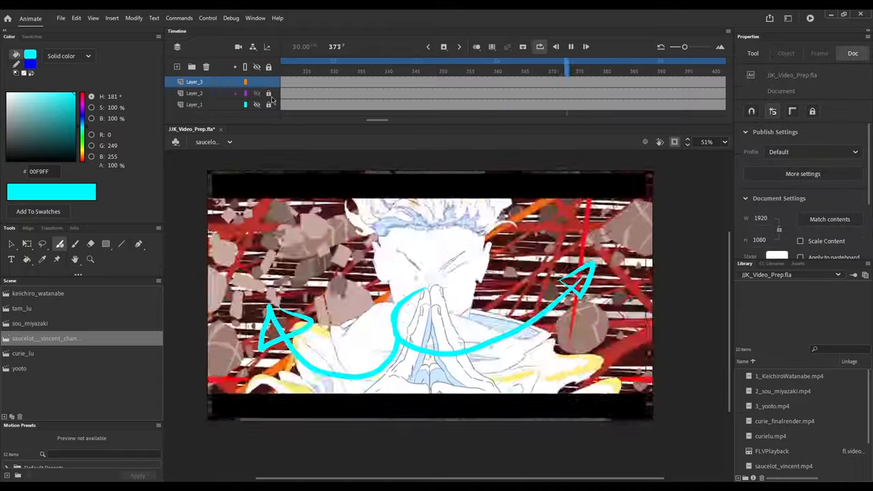
left_click(753, 54)
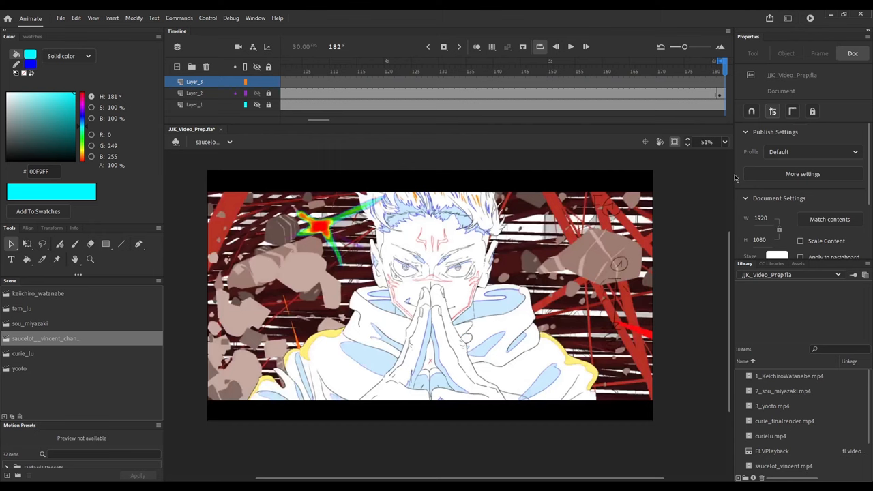
left_click(570, 47)
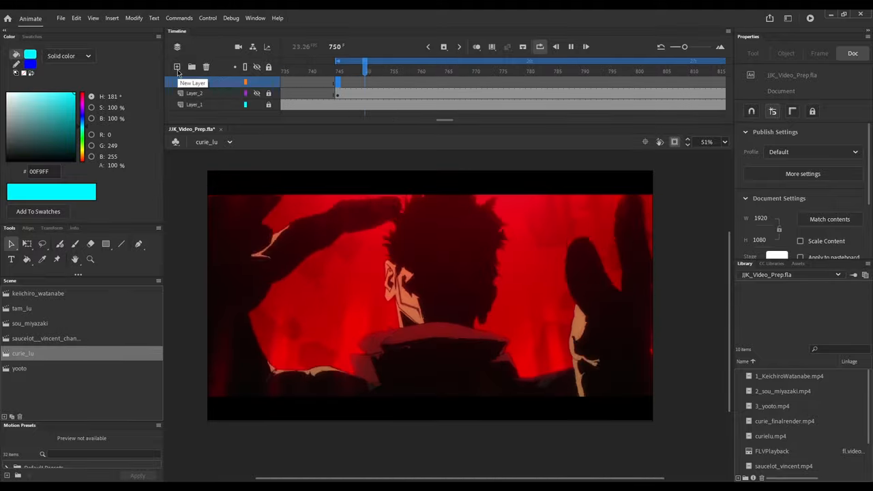
Add a new annotation layer over the curse_lu clip and make it the drawing layer
left_click(694, 60)
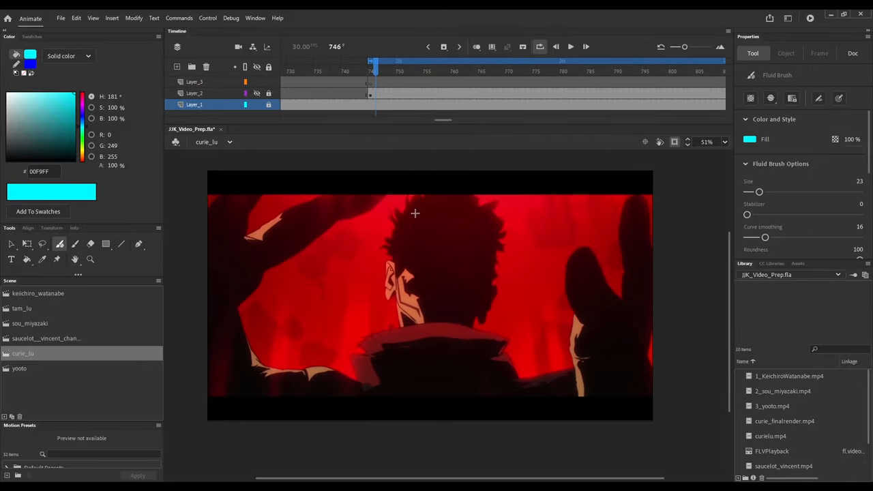
left_click(371, 82)
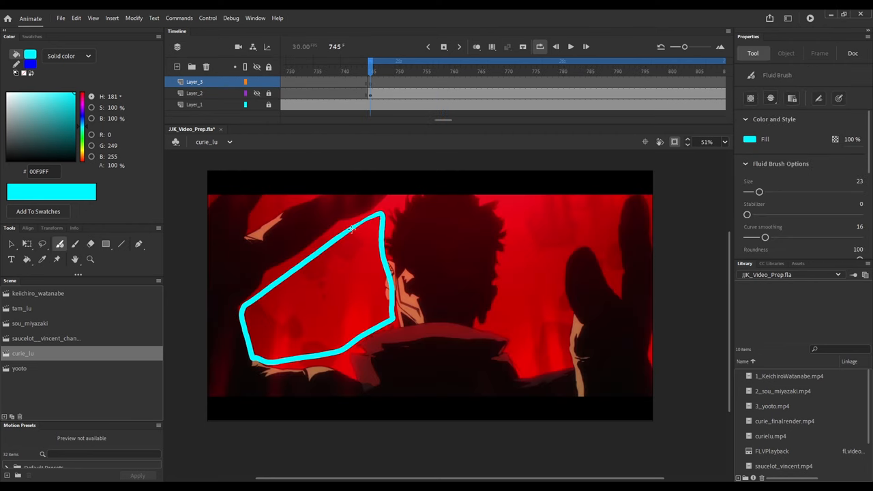
Paint small cyan squiggles above the character's head, then scrub frames to check the motion
left_click_drag(505, 202, 614, 279)
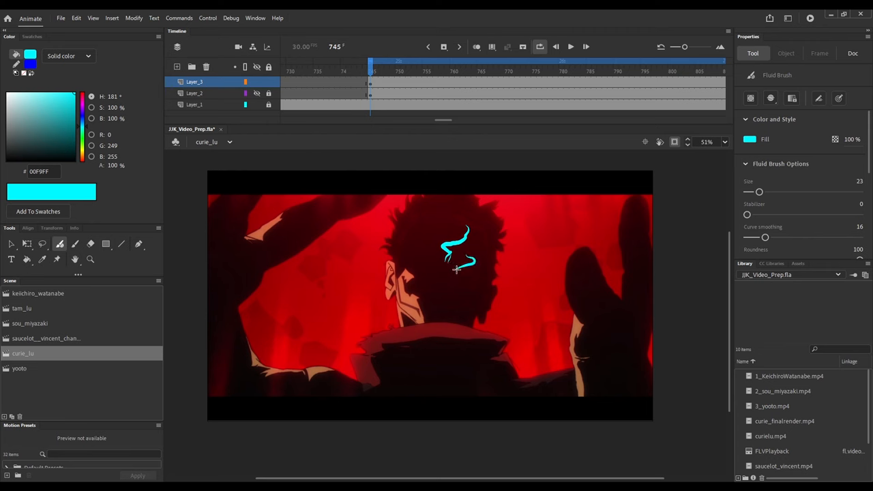
left_click(853, 53)
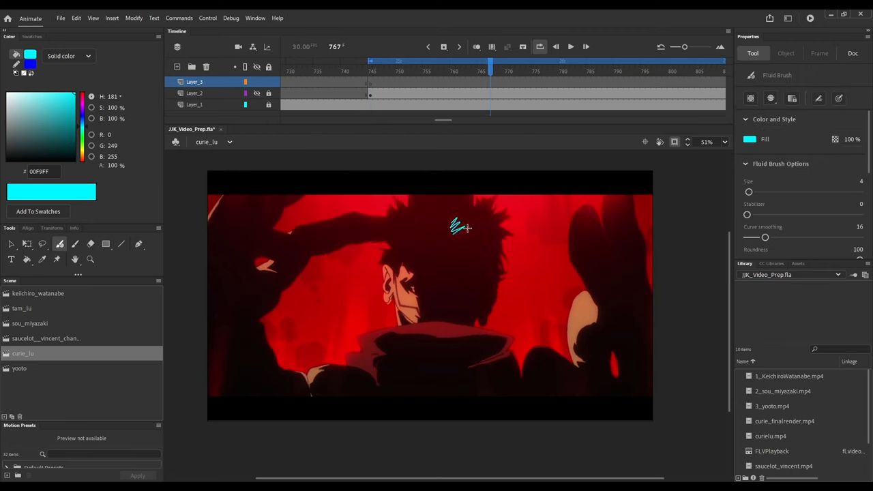
left_click_drag(462, 225, 464, 270)
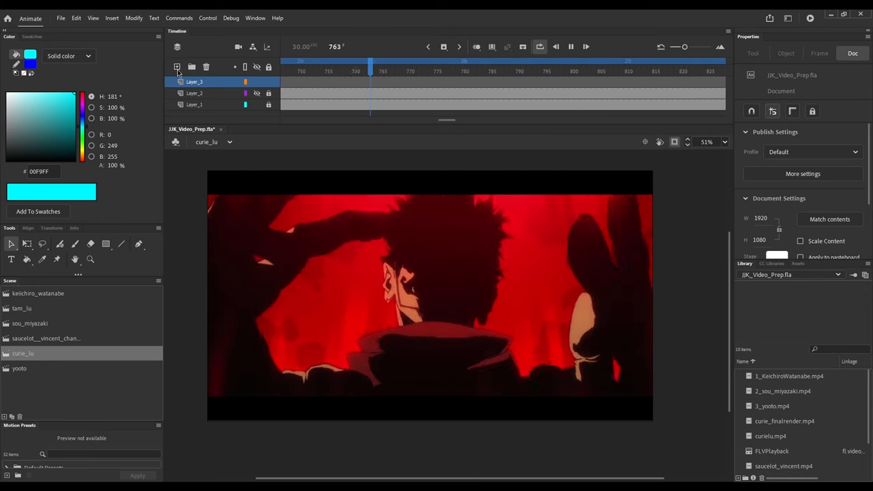
left_click(570, 47)
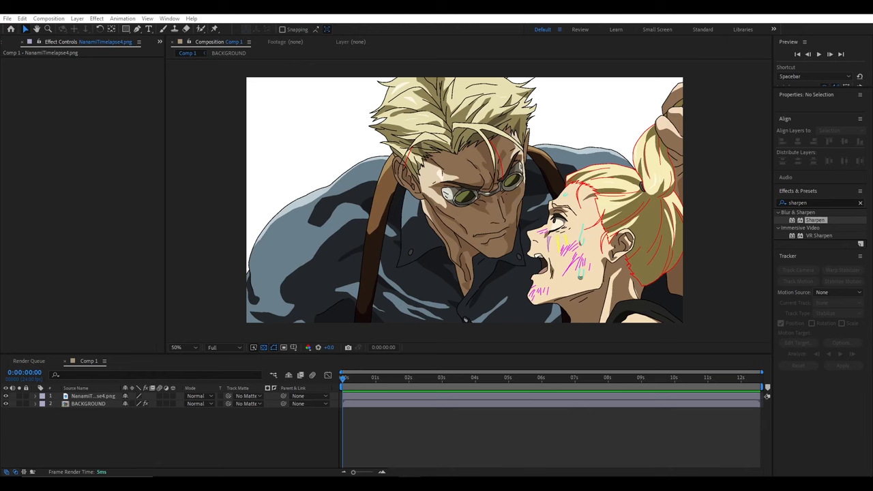
mouse_move(789, 59)
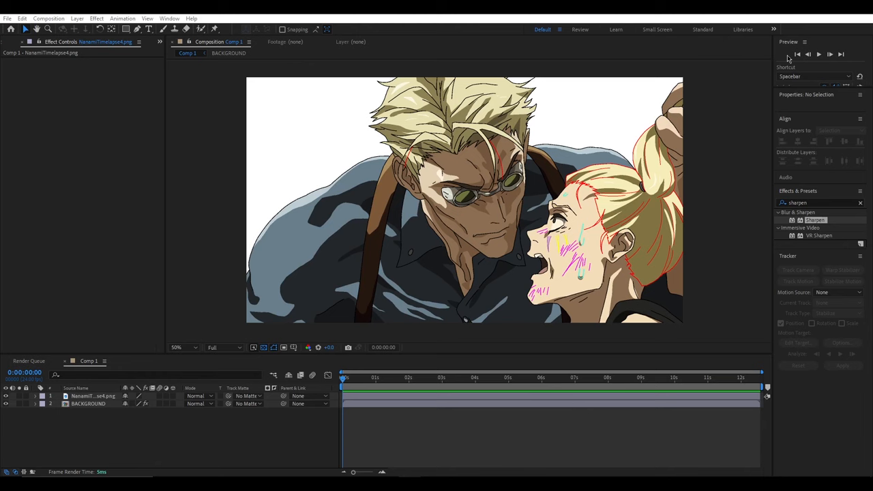
mouse_move(821, 32)
type("olm color")
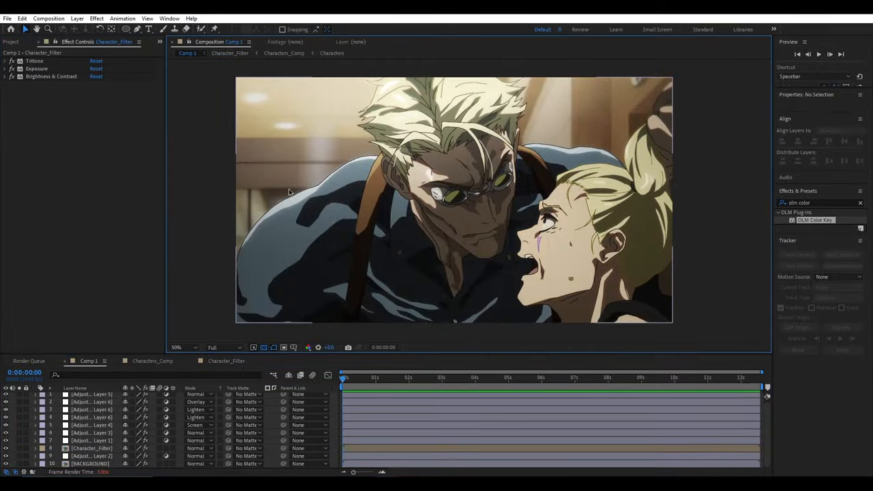
Select an adjustment layer in Comp 1 to review its applied colour-grade effects
left_click(92, 412)
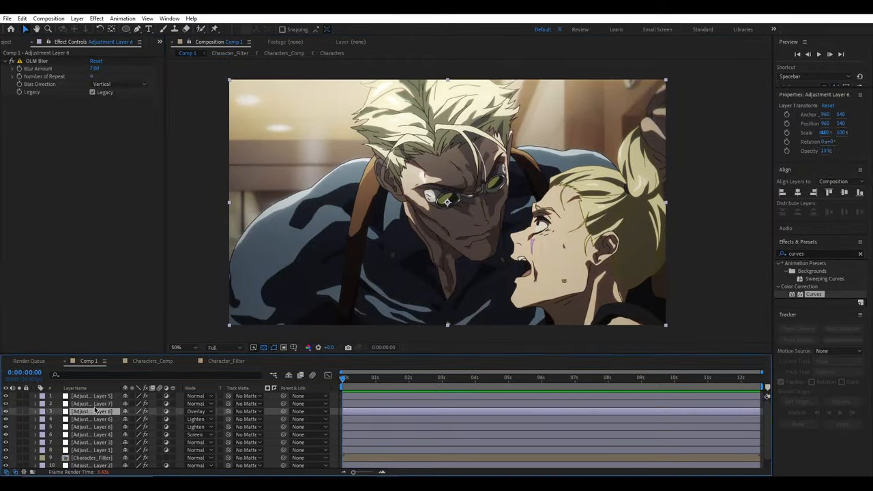